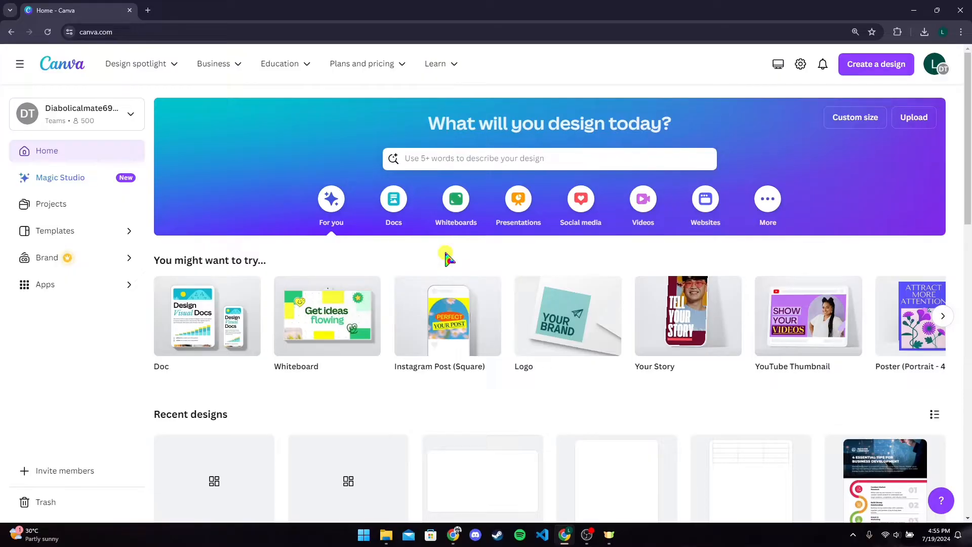
pyautogui.moveTo(350, 257)
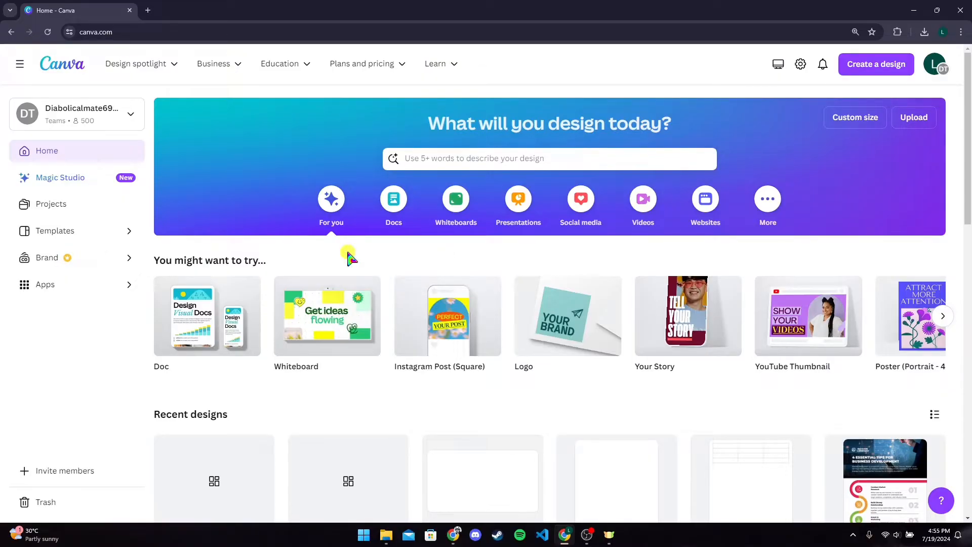
# - Open the Classic Painting YouTube thumbnail design in the editor
pyautogui.click(808, 316)
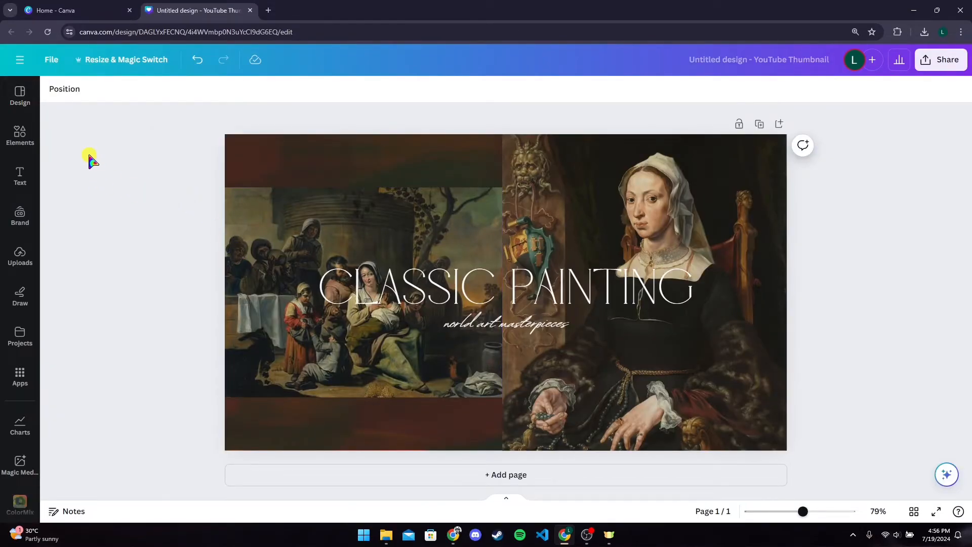
# - Turn on Show rulers and guides from File > Settings
pyautogui.click(51, 60)
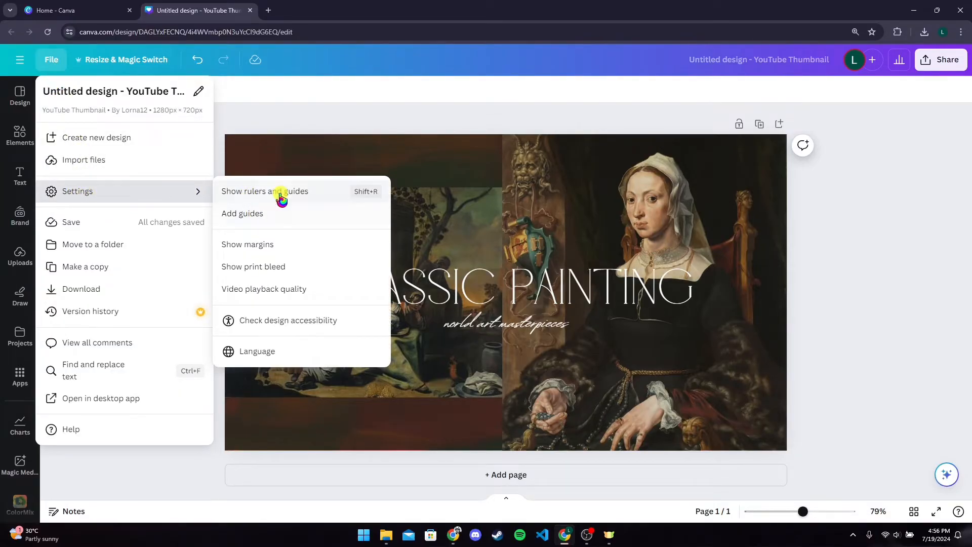
pyautogui.click(264, 192)
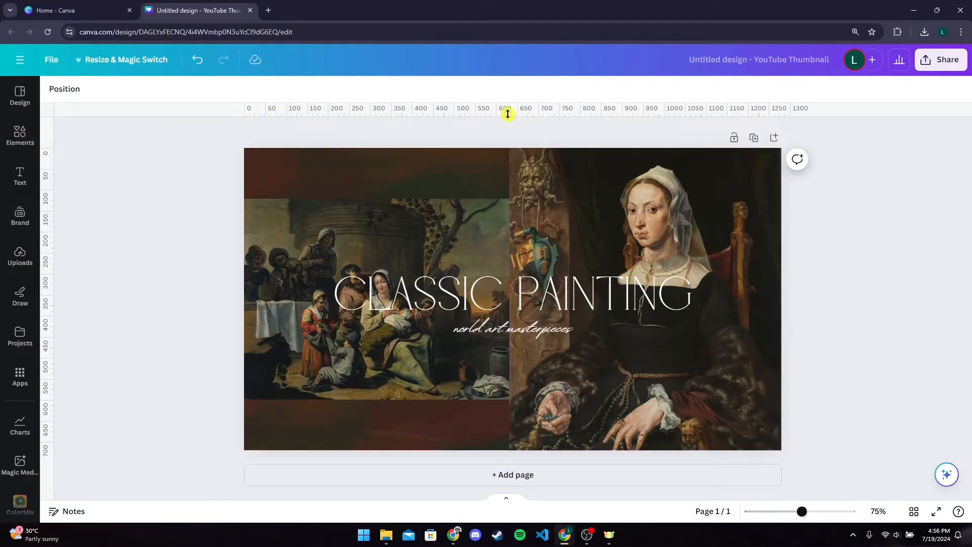
pyautogui.moveTo(161, 141)
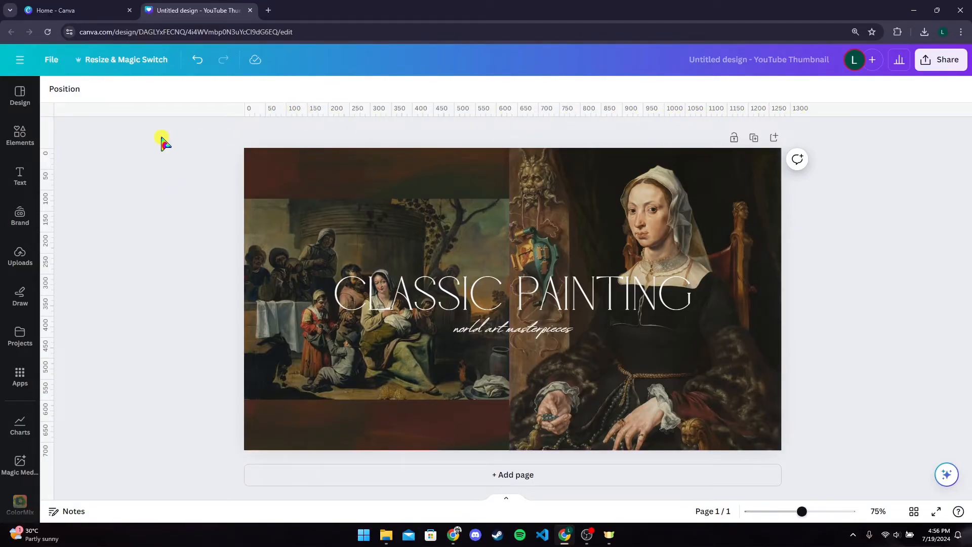
pyautogui.moveTo(169, 290)
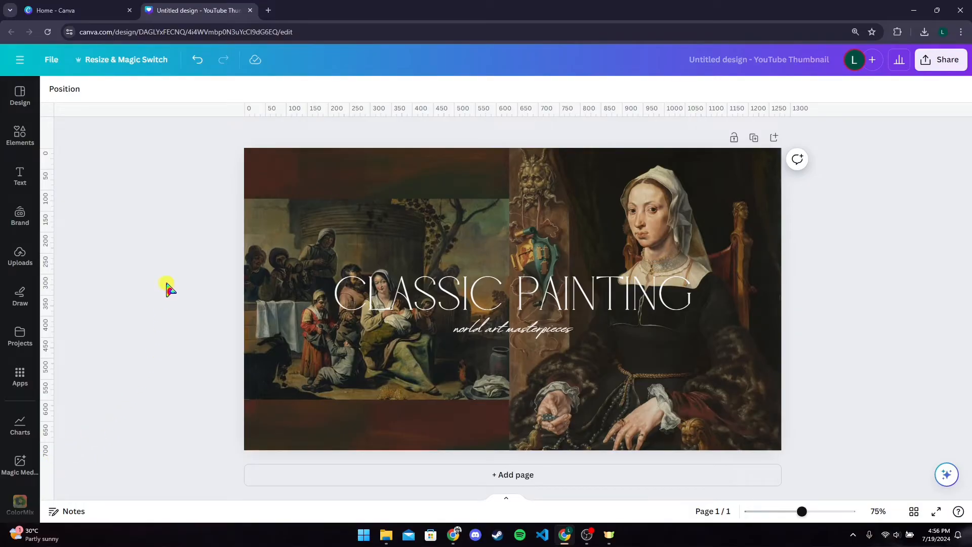
pyautogui.moveTo(285, 121)
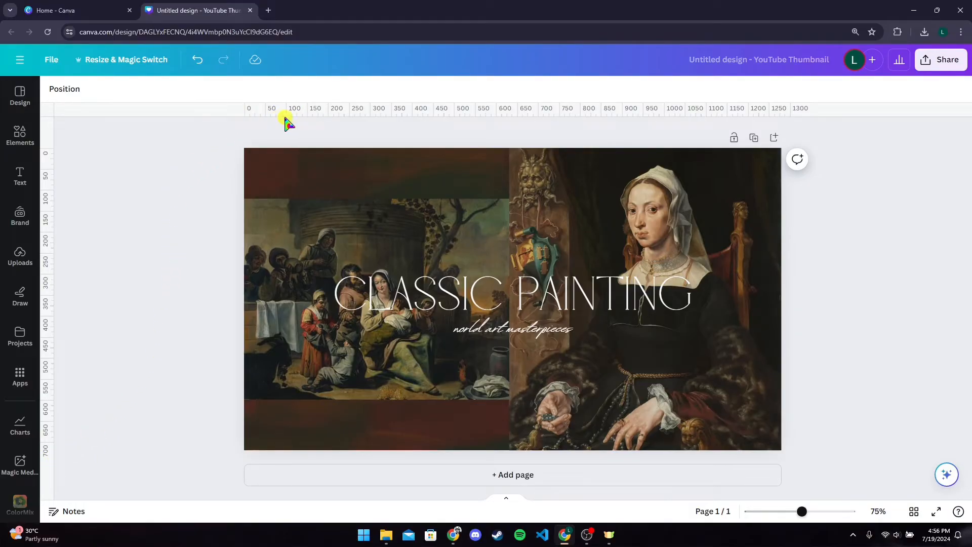
pyautogui.moveTo(122, 68)
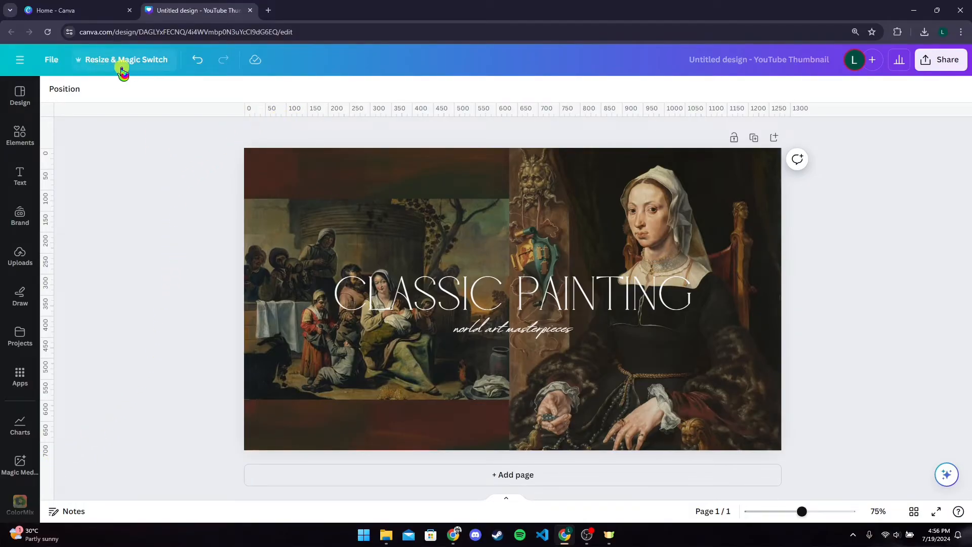
# - Choose a custom size of 13.332 × 7.5 in and continue to the resize preview
pyautogui.click(127, 59)
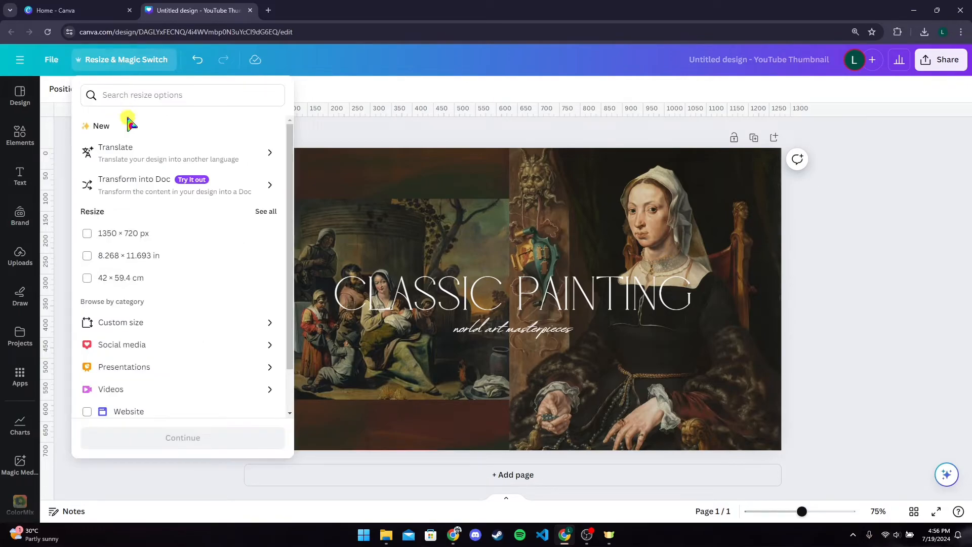
pyautogui.moveTo(149, 322)
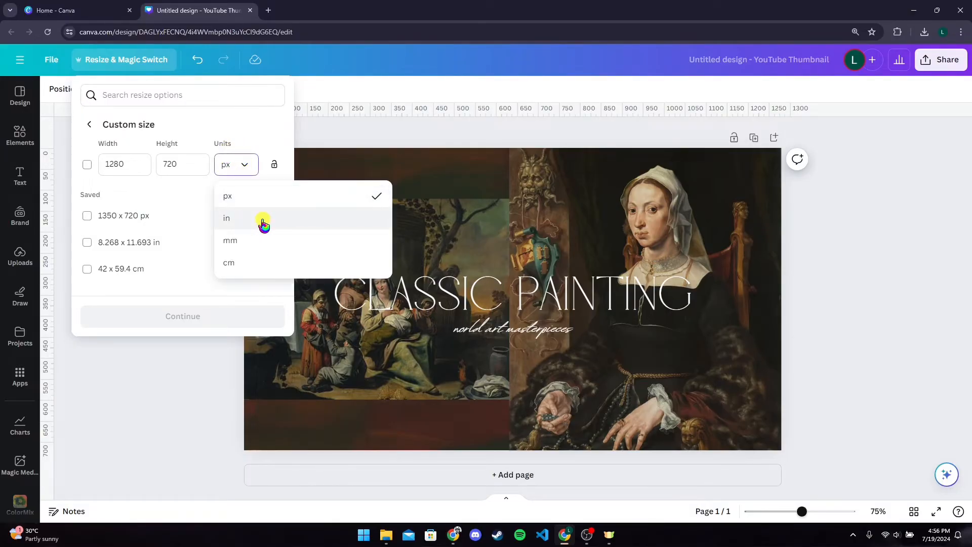
pyautogui.click(226, 219)
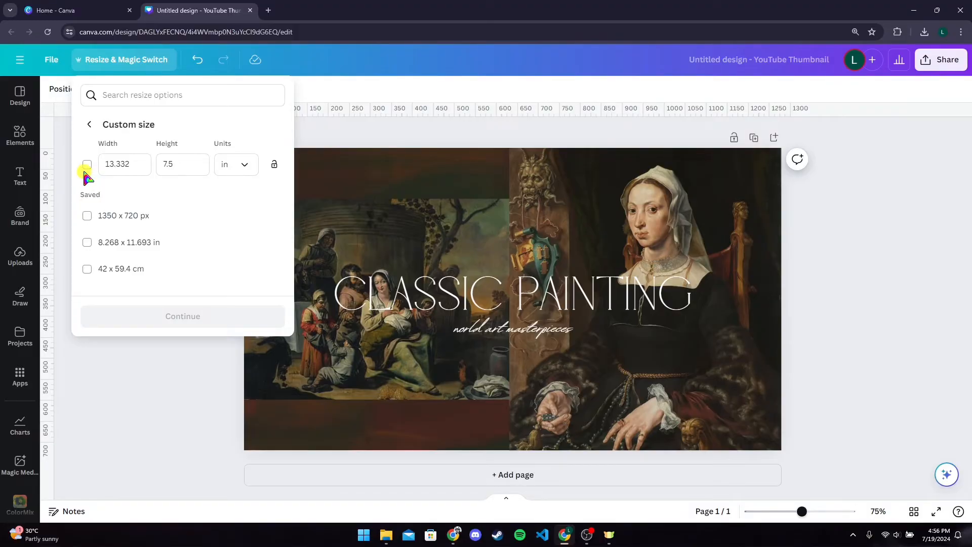
pyautogui.click(87, 164)
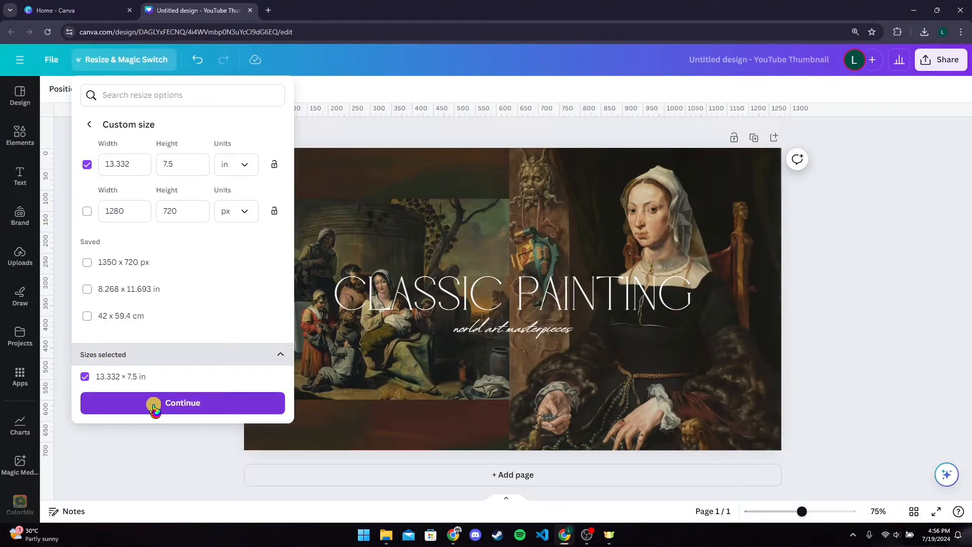
pyautogui.click(182, 402)
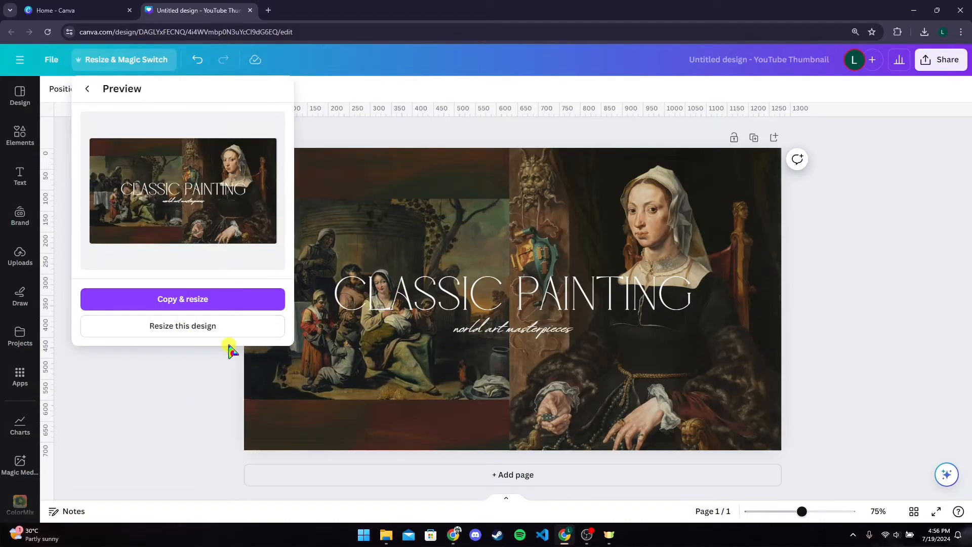
pyautogui.moveTo(182, 299)
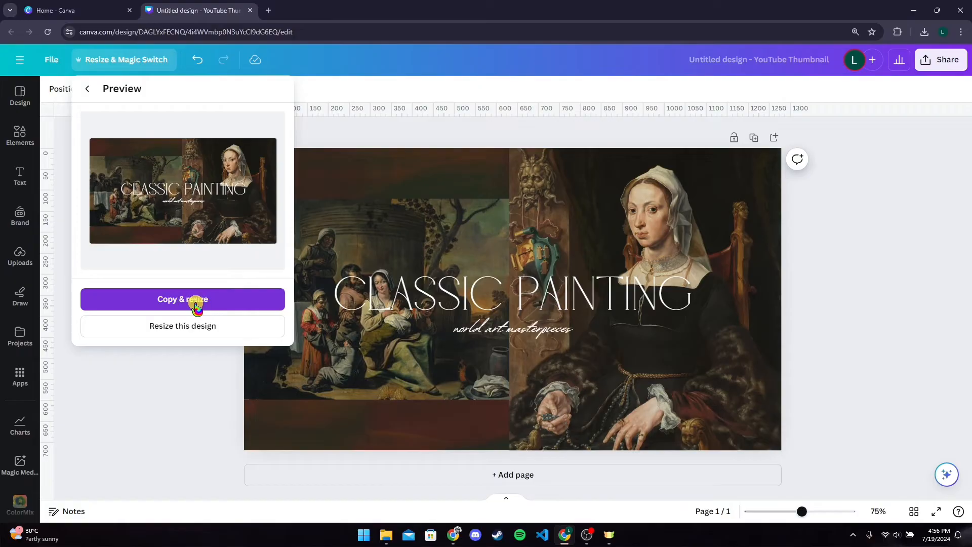
pyautogui.moveTo(182, 325)
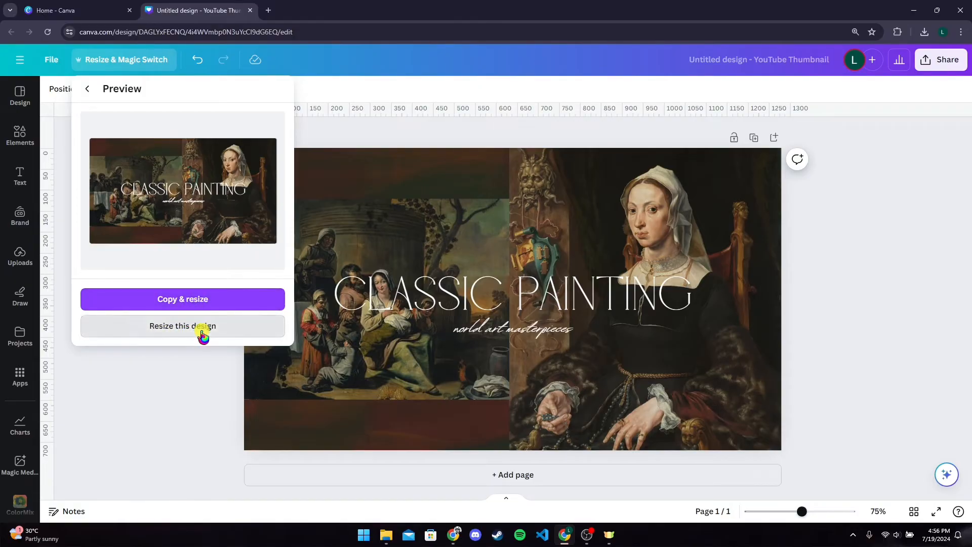
# - Apply the 13.332 × 7.5 in resize to this design rather than a copy
pyautogui.click(182, 325)
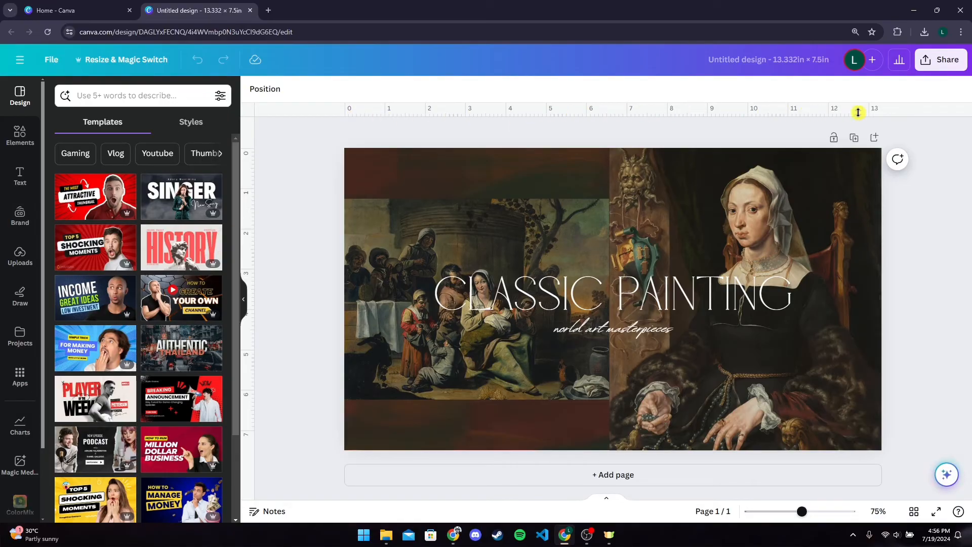
# - Deselect everything and hide the Design templates side panel
pyautogui.click(536, 292)
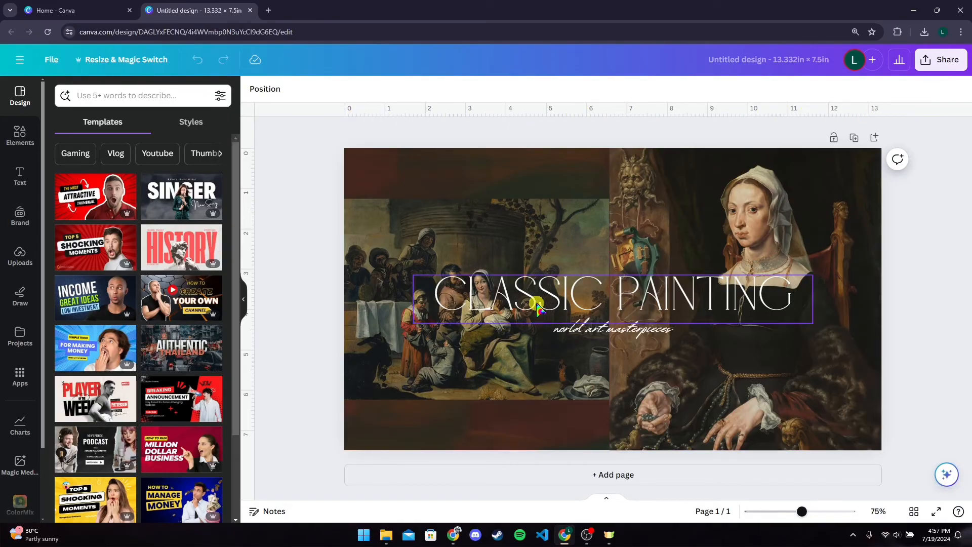
pyautogui.click(303, 287)
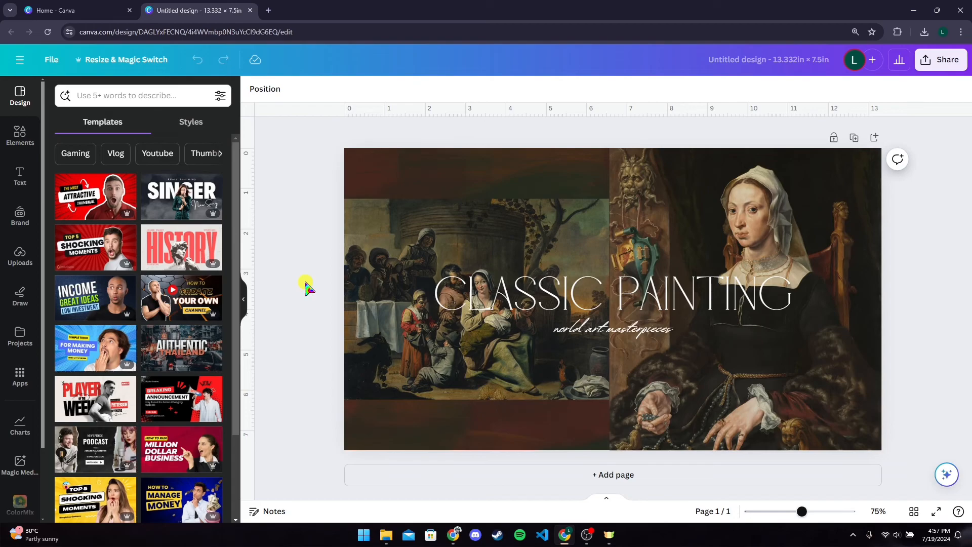
pyautogui.click(244, 297)
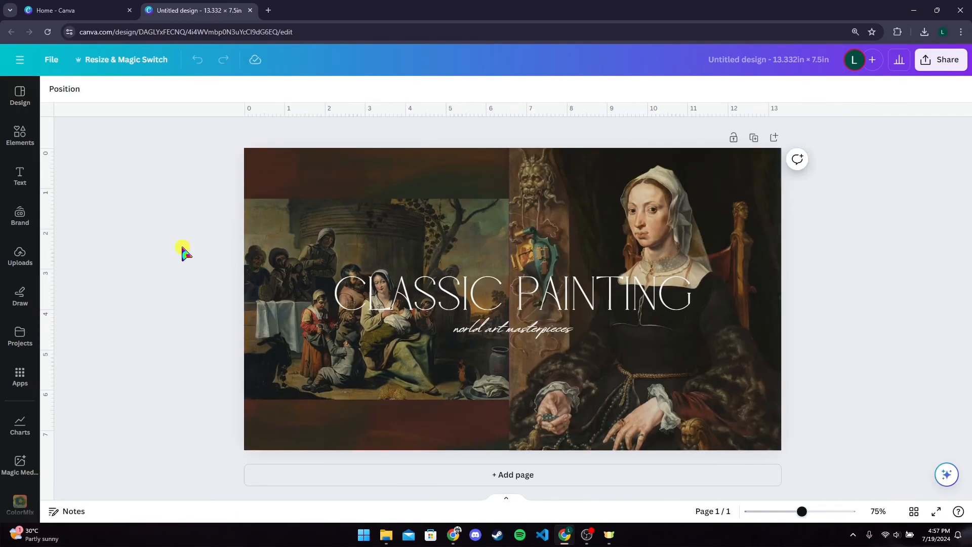